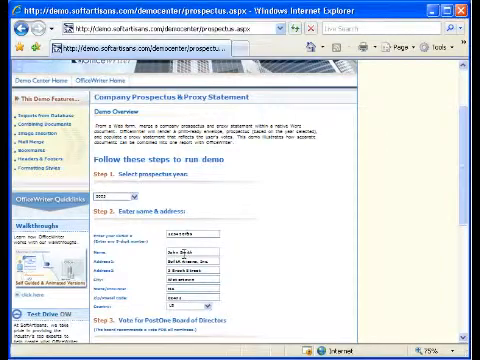
# Scroll down the prospectus demo form in Internet Explorer.
pyautogui.scroll(-3)
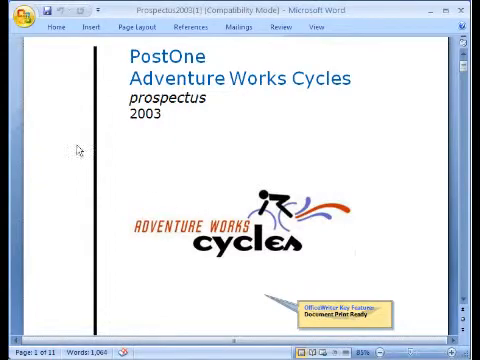
# Bring the generated Prospectus2003 Word document to the front at its cover page.
pyautogui.click(20, 18)
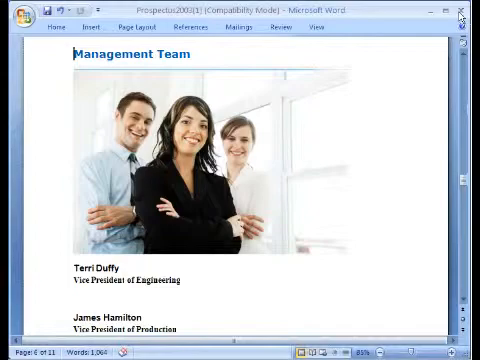
# Scroll through the Management Team, Financial Highlights and sales-by-region pages.
pyautogui.scroll(-3)
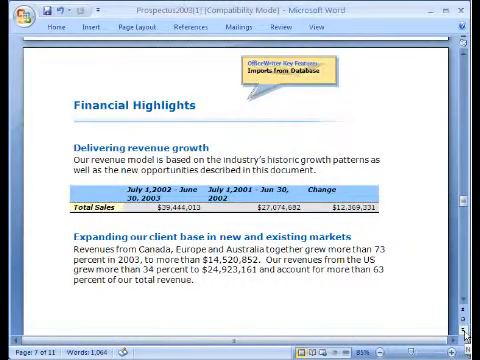
pyautogui.scroll(-3)
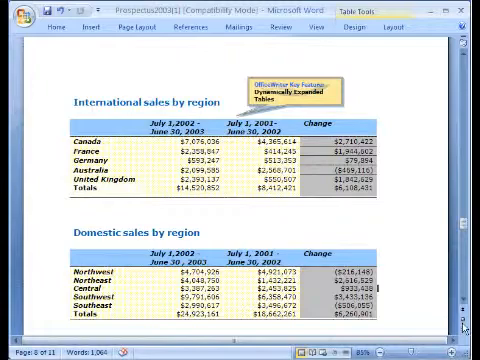
pyautogui.scroll(-3)
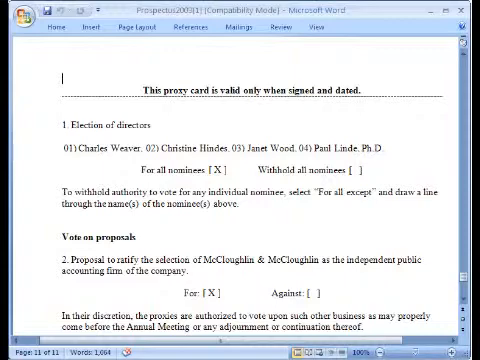
# Scroll past the proxy card to the Investor Relations envelope page.
pyautogui.scroll(-3)
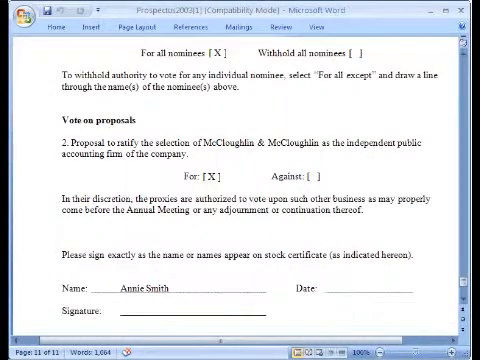
pyautogui.scroll(-3)
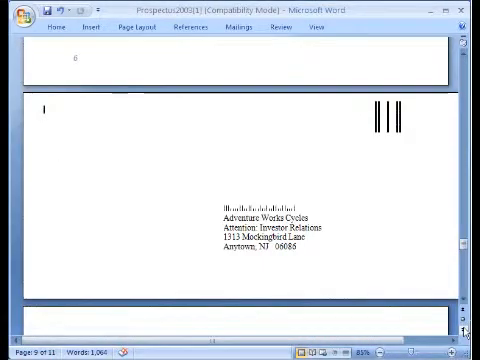